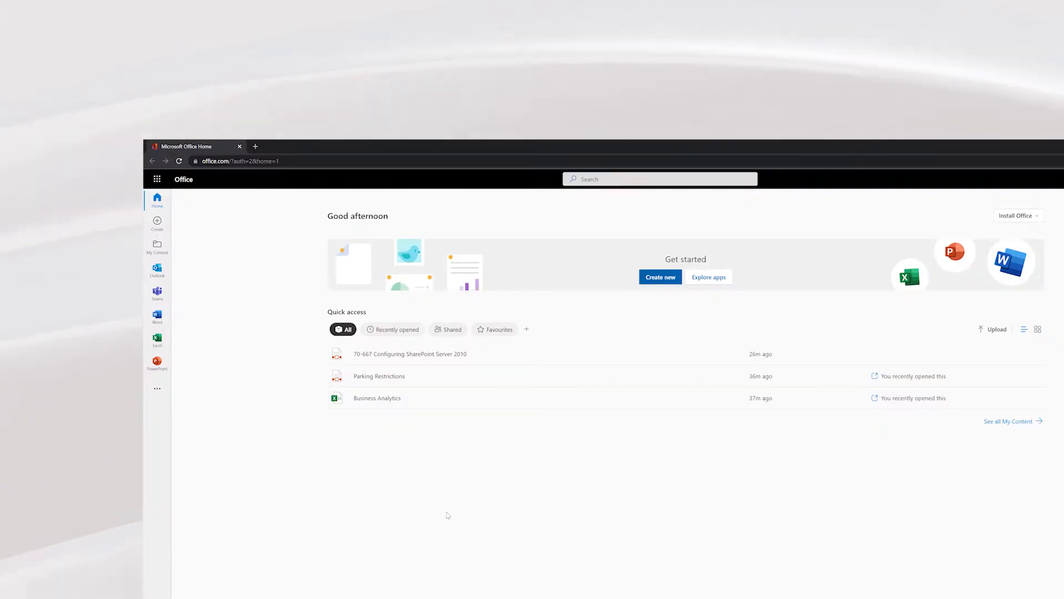
# Launch Delve from the Office app launcher to view your profile and recent documents.
pyautogui.click(158, 179)
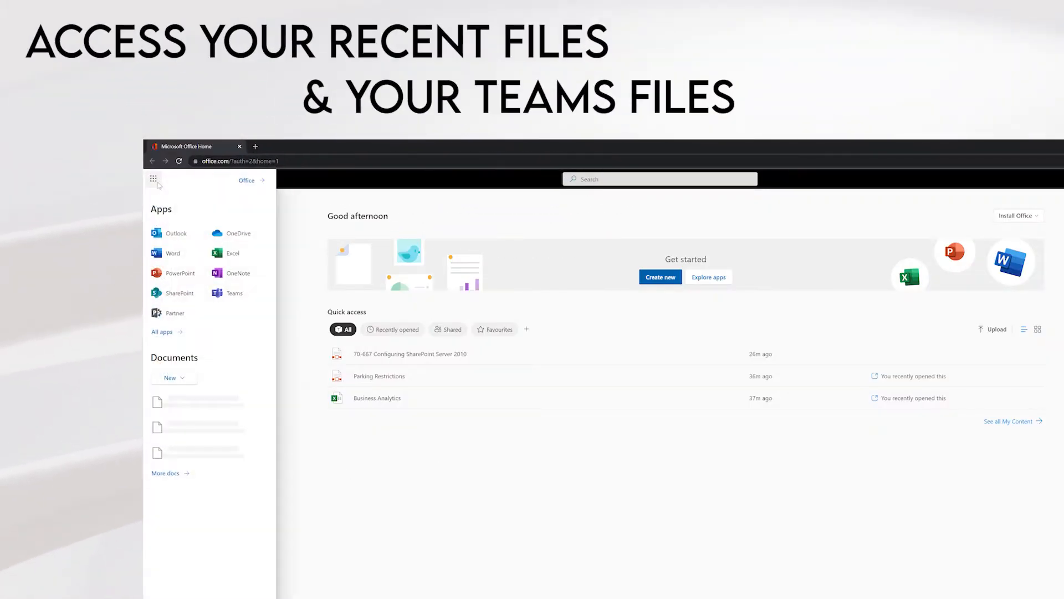
pyautogui.click(161, 332)
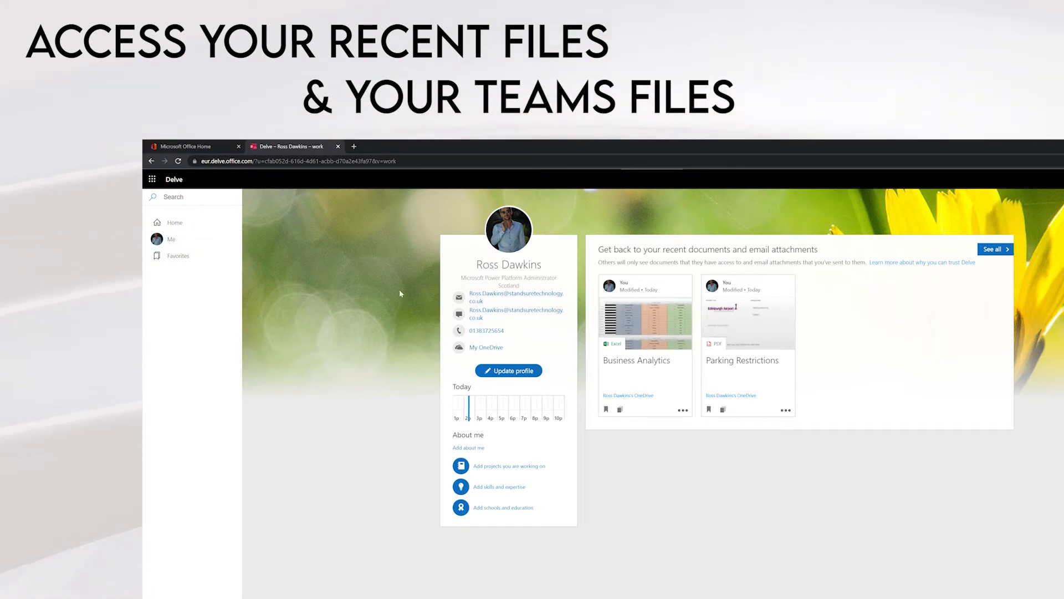
pyautogui.moveTo(756, 342)
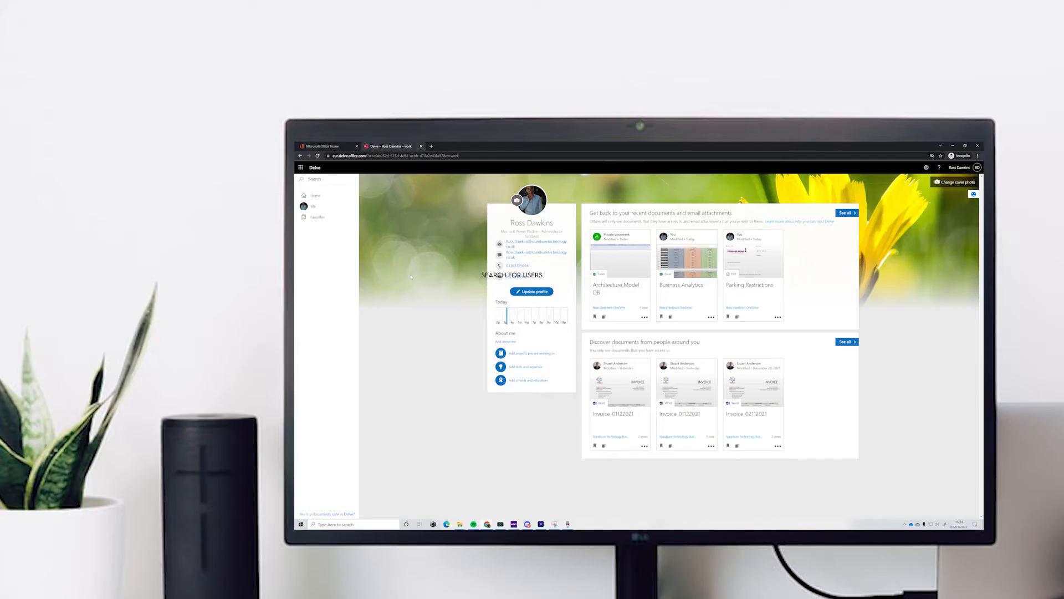
# Search people for 'bar', open the matching colleague's profile, then return to your own.
pyautogui.click(316, 178)
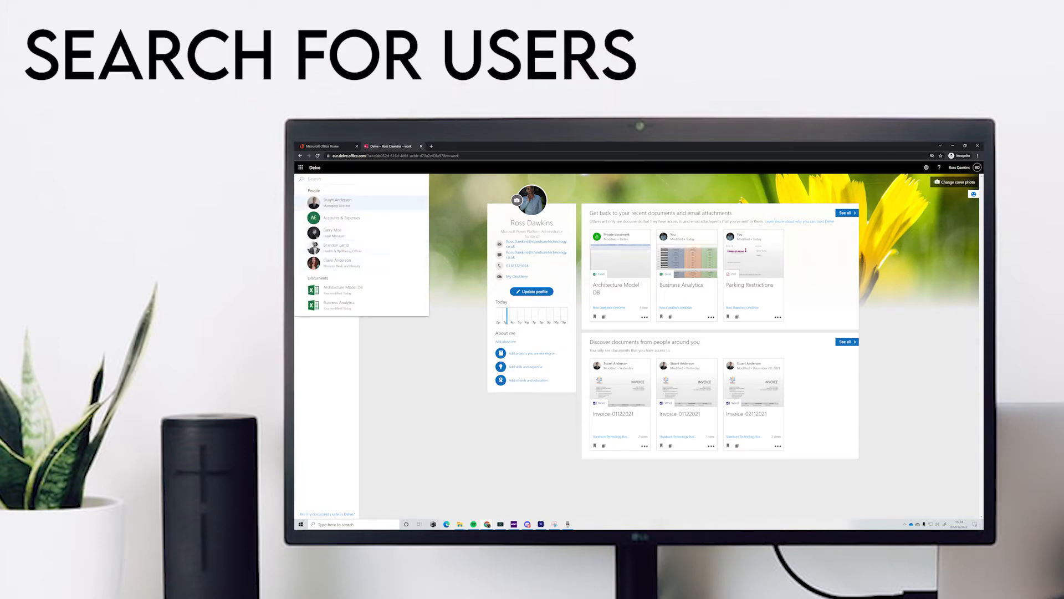
pyautogui.write('barry')
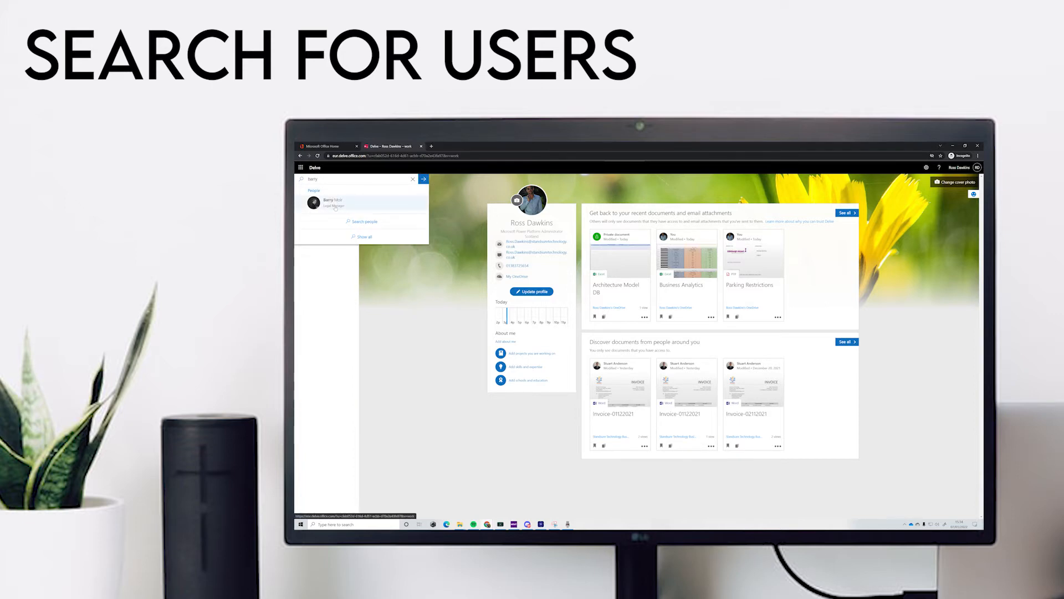
pyautogui.click(333, 202)
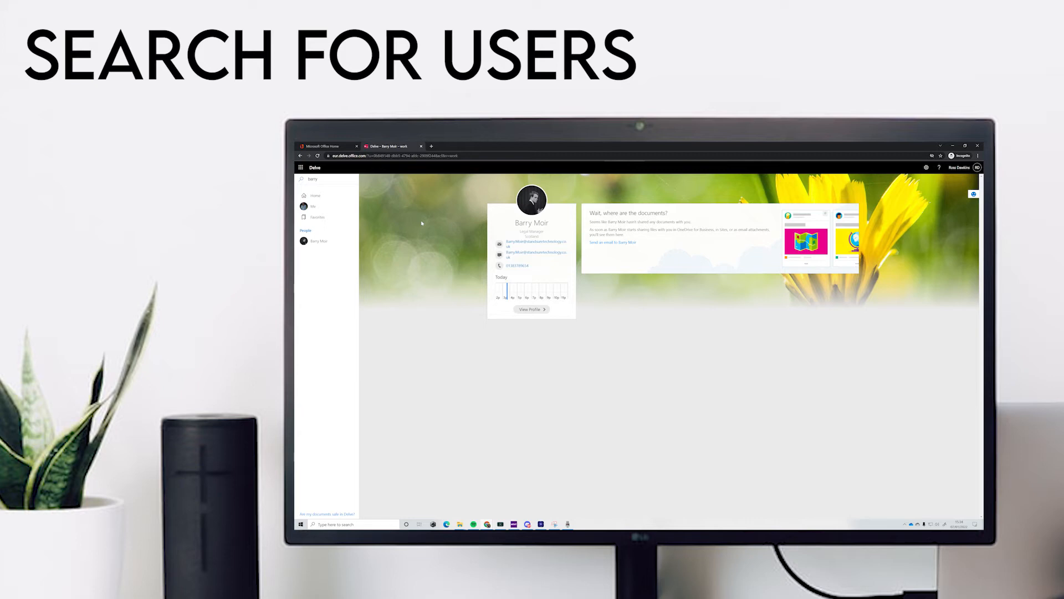
pyautogui.click(531, 309)
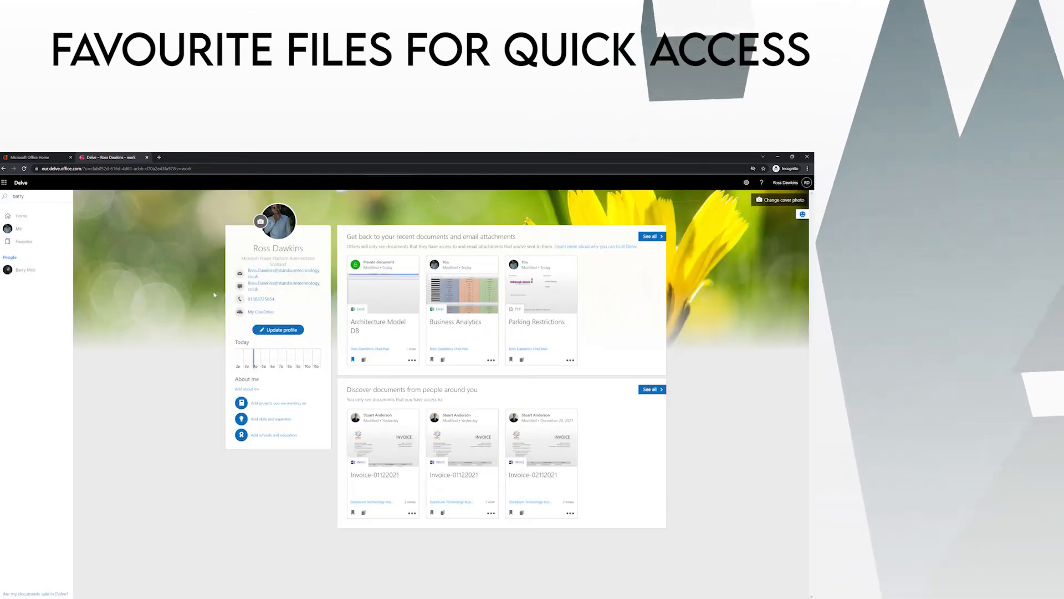
# Open Favorites from the left navigation to see Architecture Model DB.
pyautogui.click(23, 241)
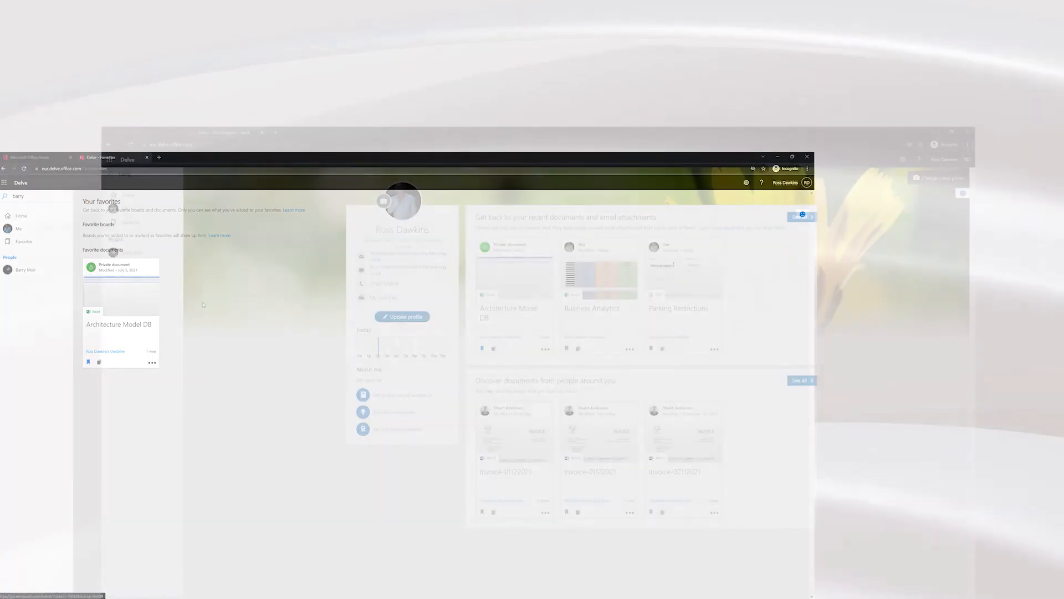
# In Update profile, set the cover photo to the Urban night city skyline.
pyautogui.click(402, 316)
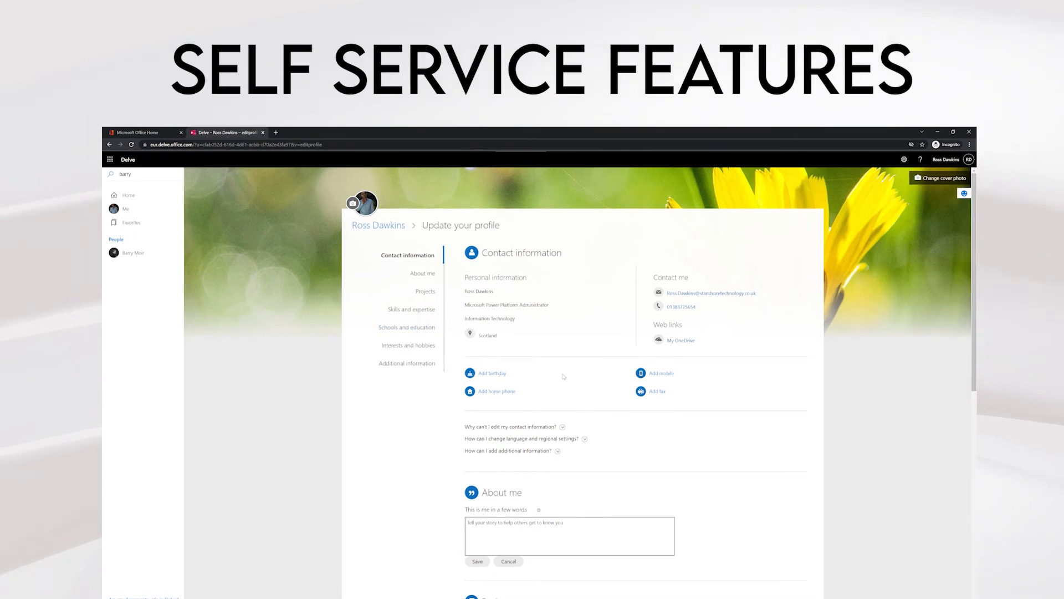
pyautogui.scroll(-3)
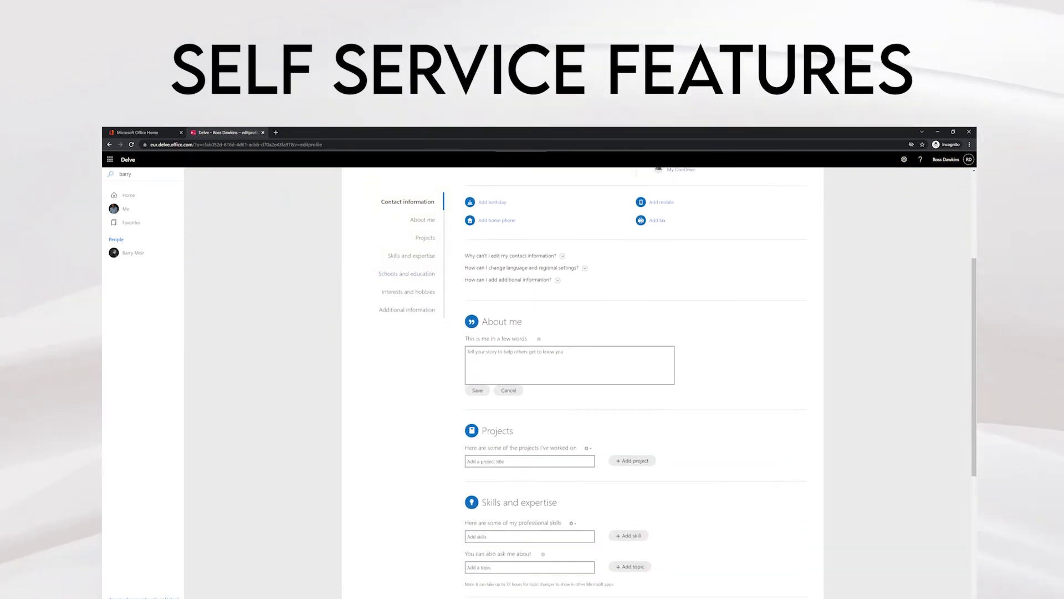
pyautogui.scroll(-3)
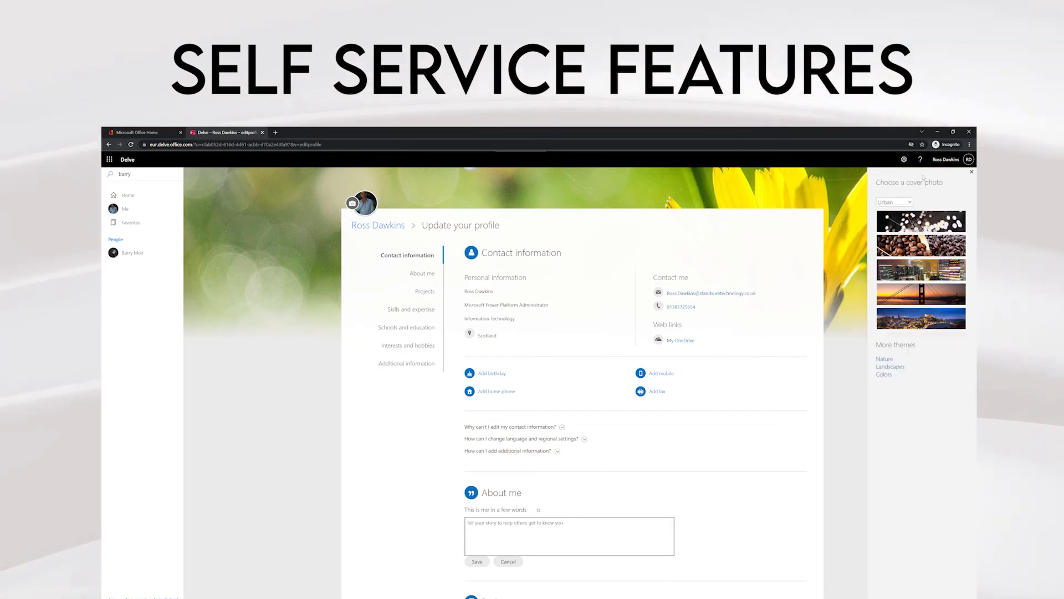
pyautogui.click(920, 294)
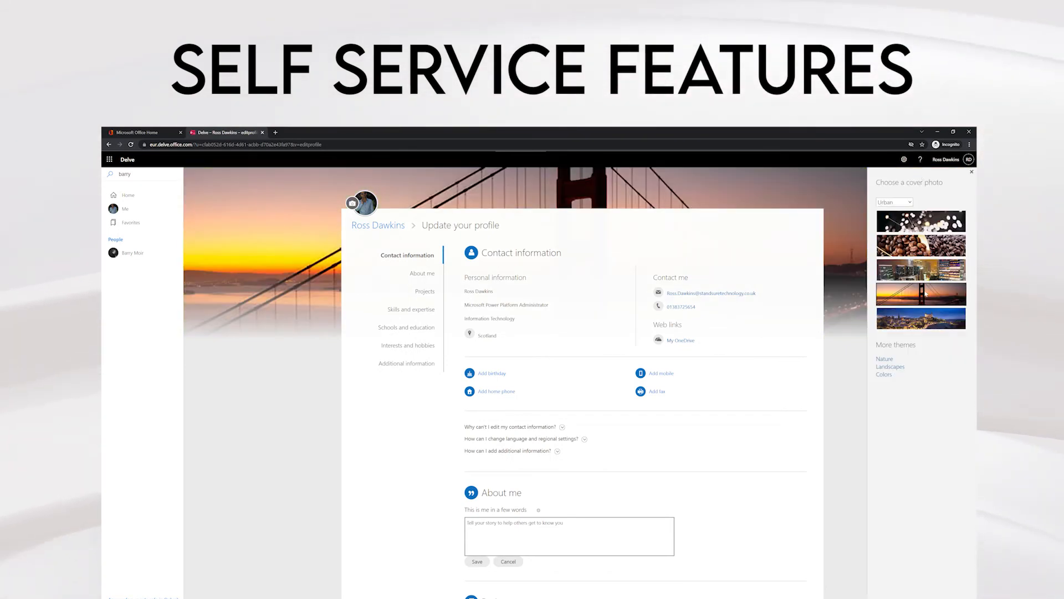
pyautogui.click(920, 318)
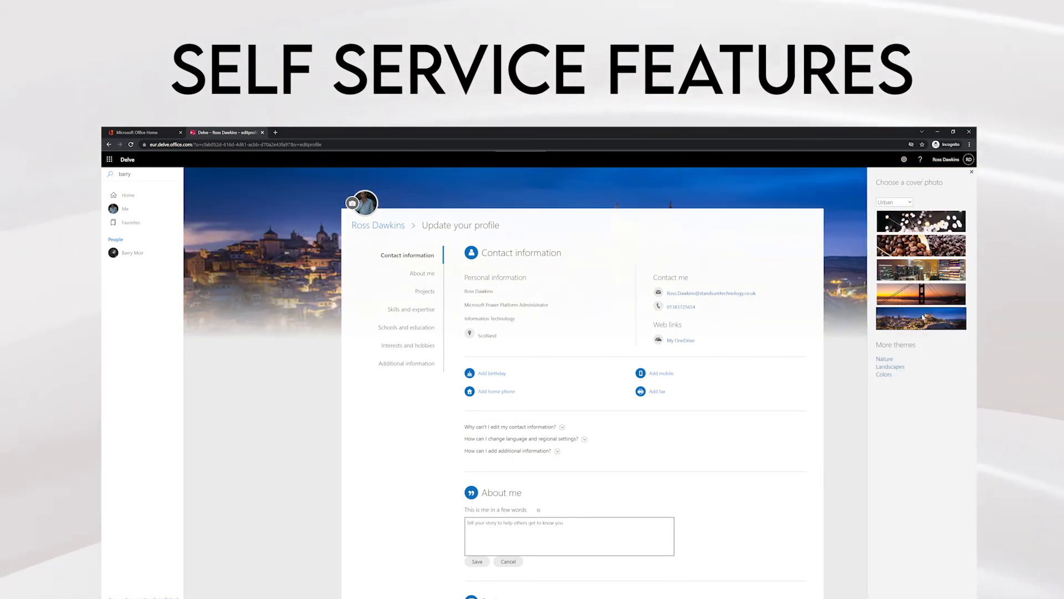